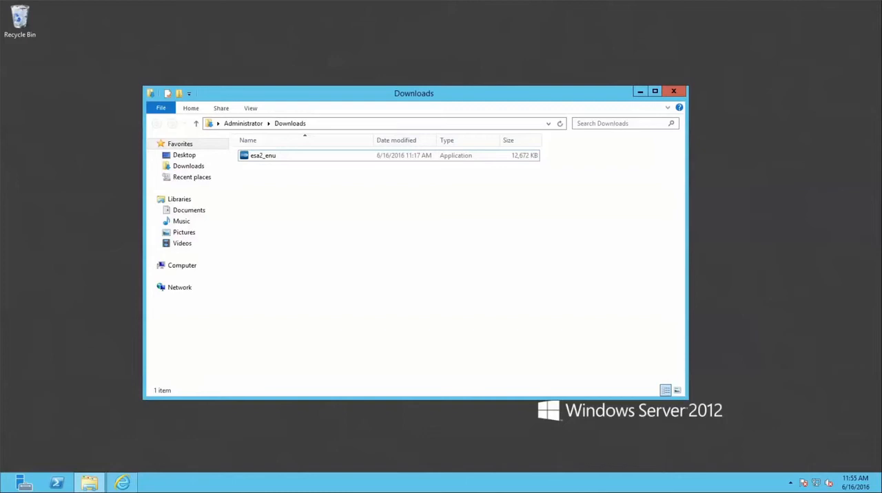
mouse_move(312, 52)
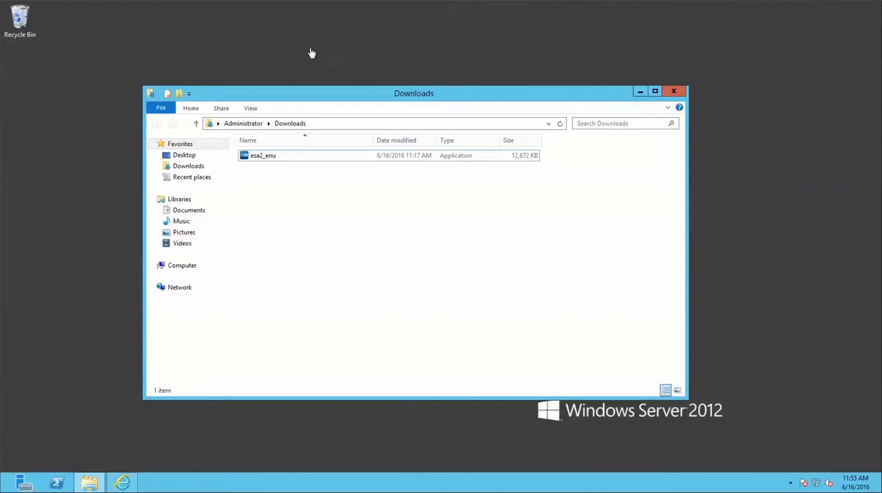
Launch the esa2_enu ESET Secure Authentication installer from Downloads.
left_click(261, 154)
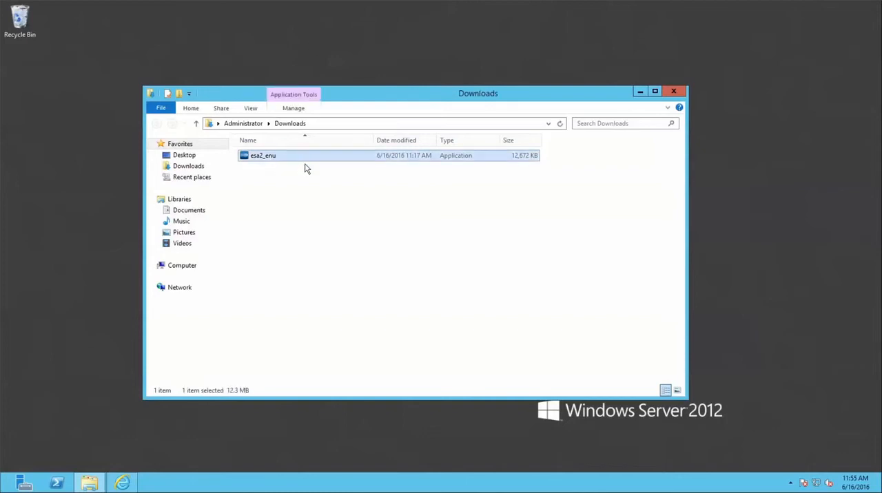
mouse_move(302, 156)
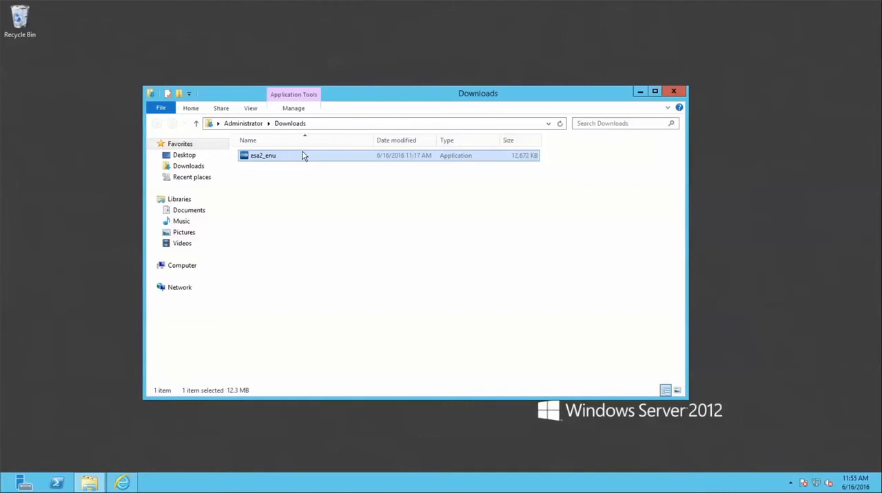
mouse_move(317, 155)
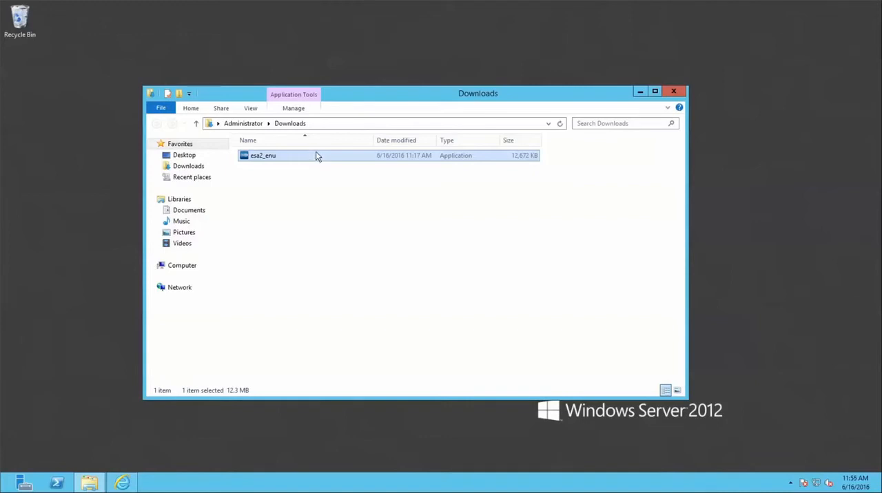
double_click(262, 155)
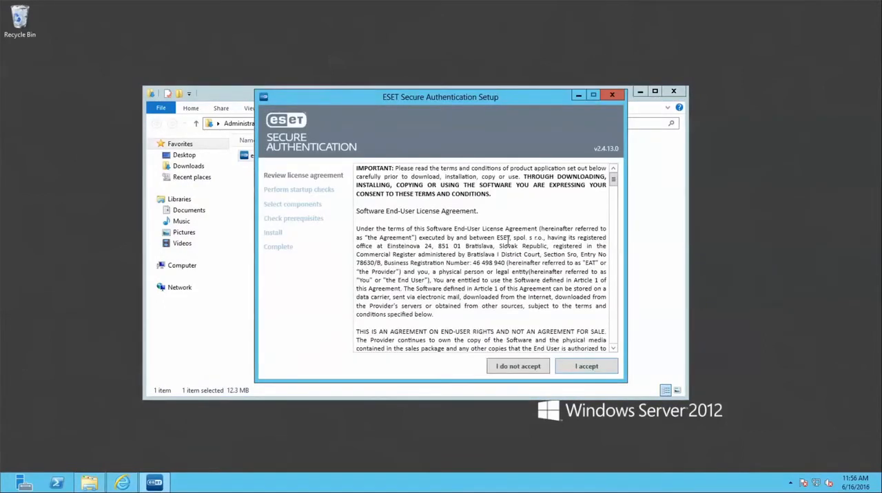
Accept the license and continue past the successful startup checks.
left_click(586, 366)
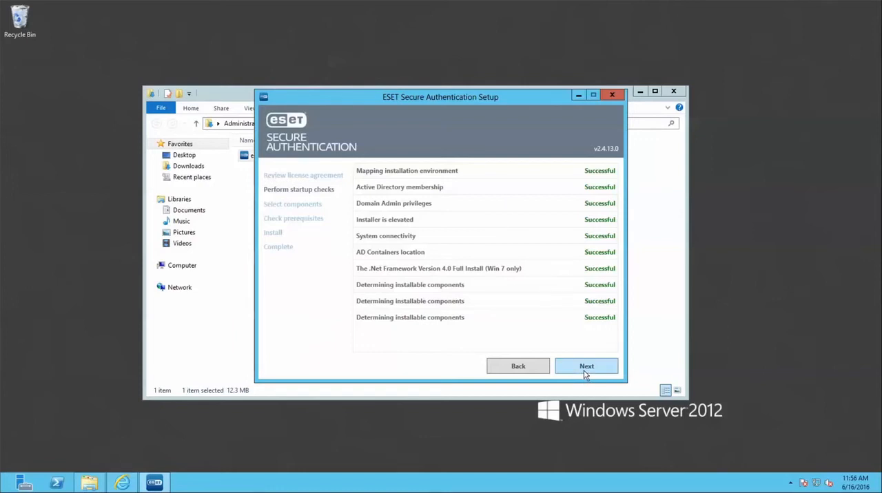
left_click(587, 366)
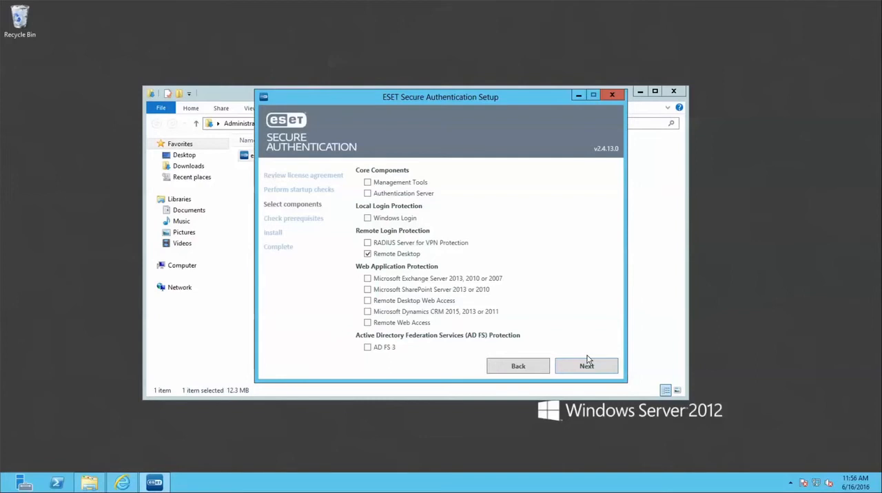
Try RADIUS and Windows Login components, keep only Remote Desktop, and install.
left_click(366, 243)
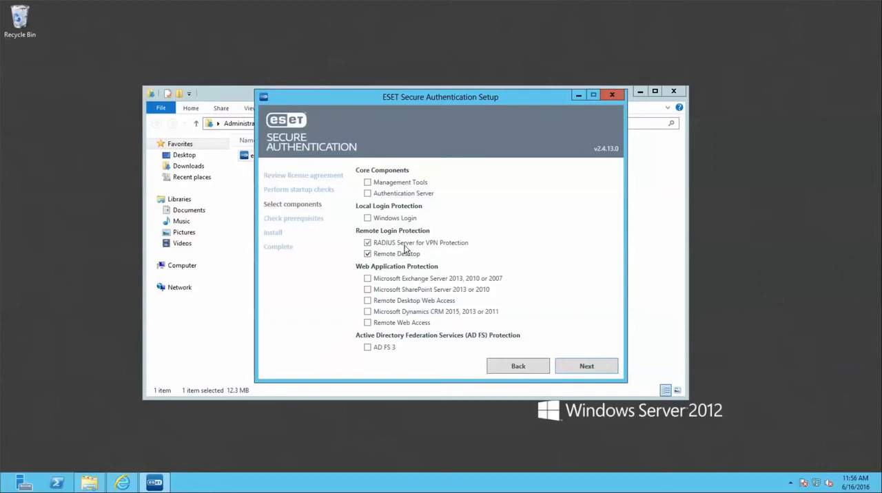
left_click(366, 242)
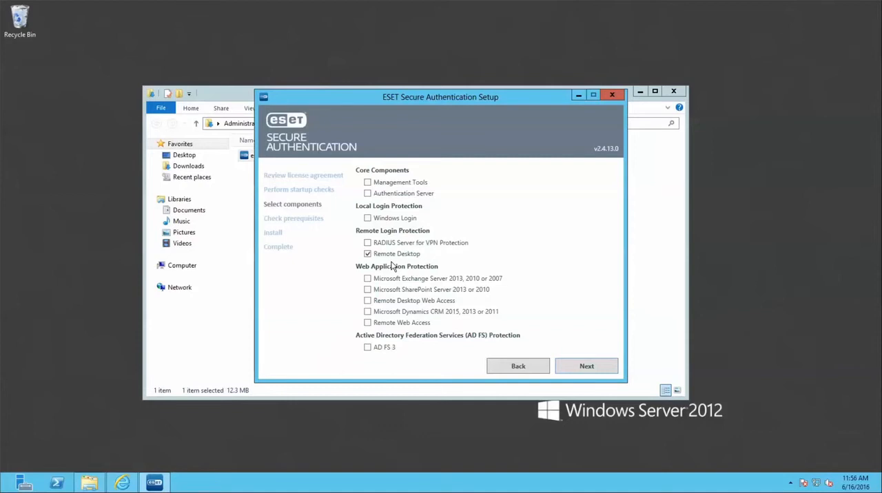
mouse_move(453, 204)
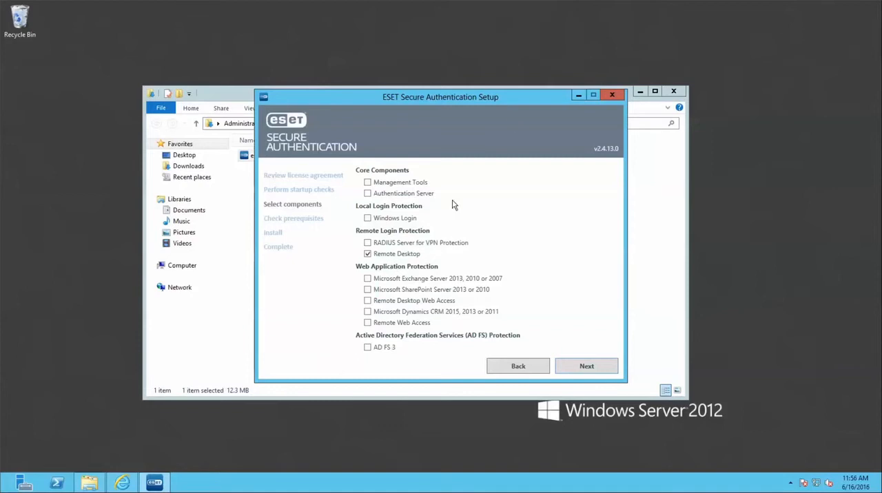
mouse_move(438, 270)
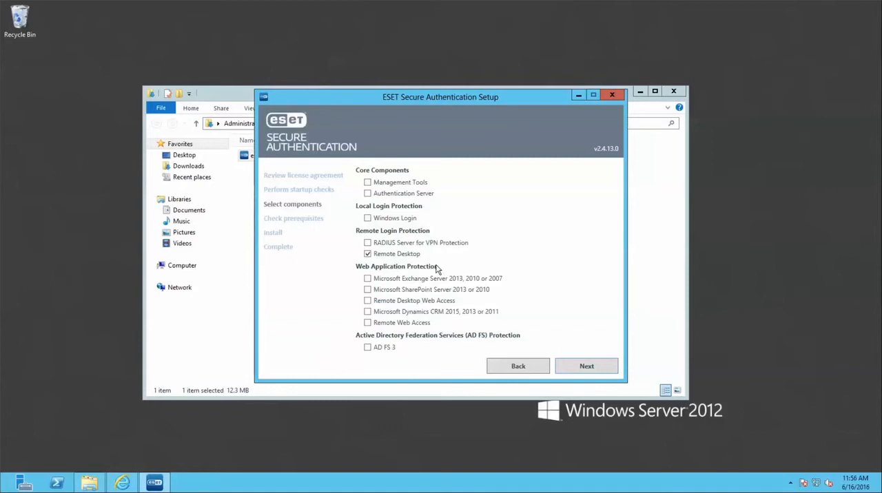
mouse_move(408, 329)
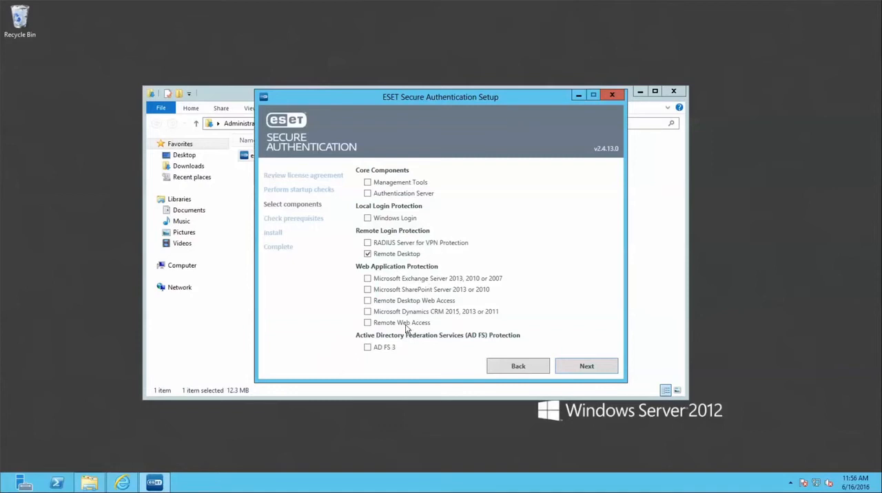
mouse_move(417, 311)
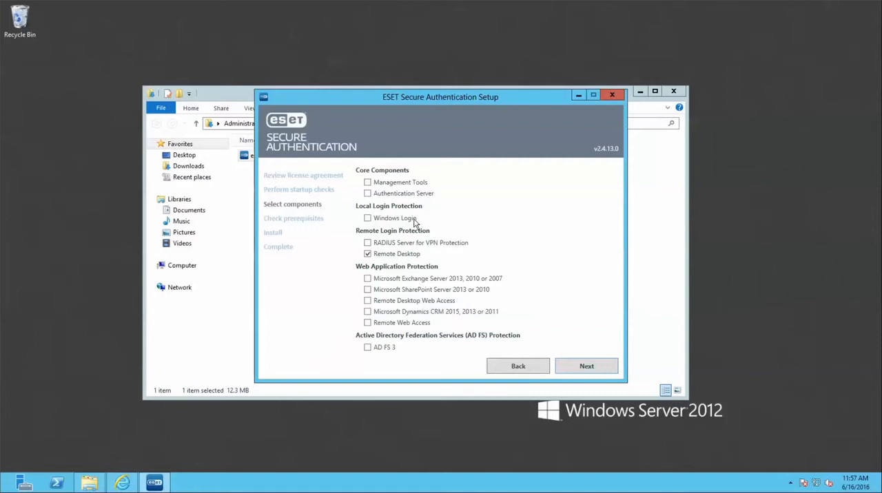
left_click(366, 218)
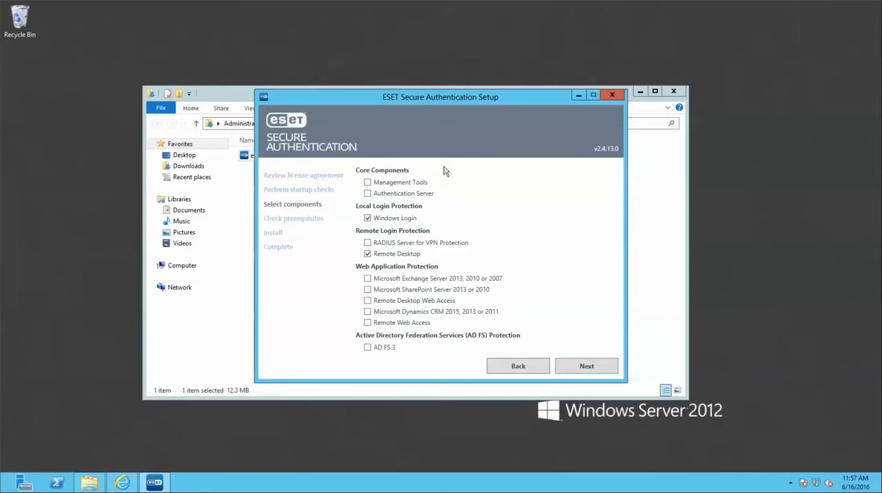
mouse_move(407, 224)
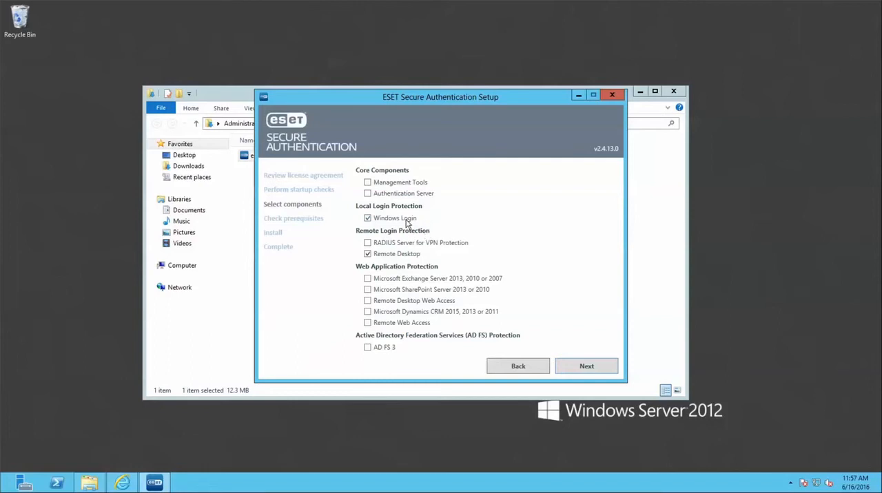
left_click(366, 217)
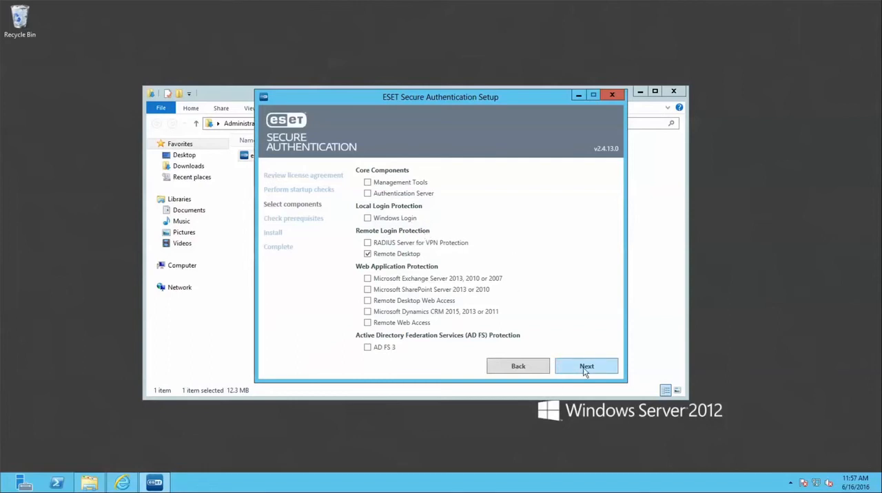
left_click(585, 366)
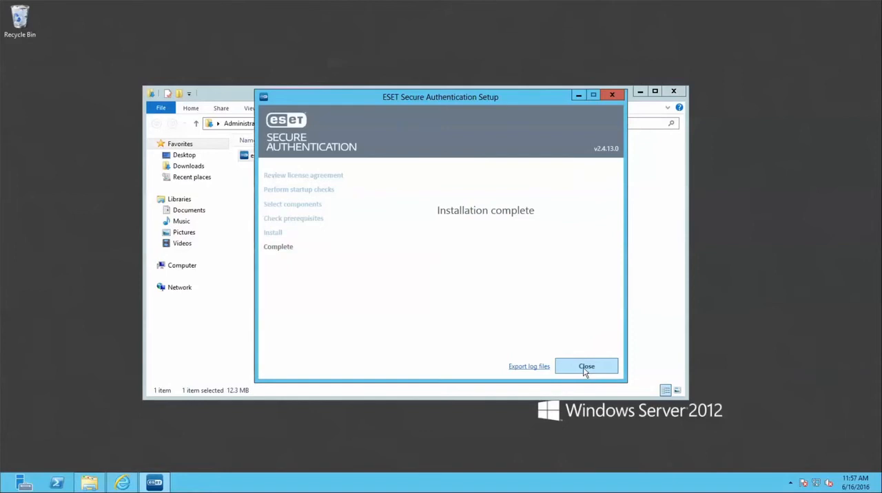
Close the finished ESET Secure Authentication installer.
left_click(586, 367)
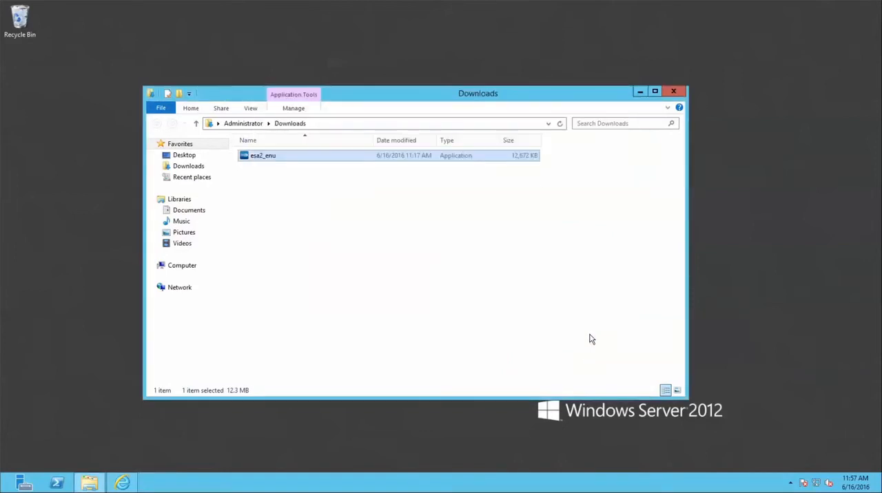
mouse_move(356, 52)
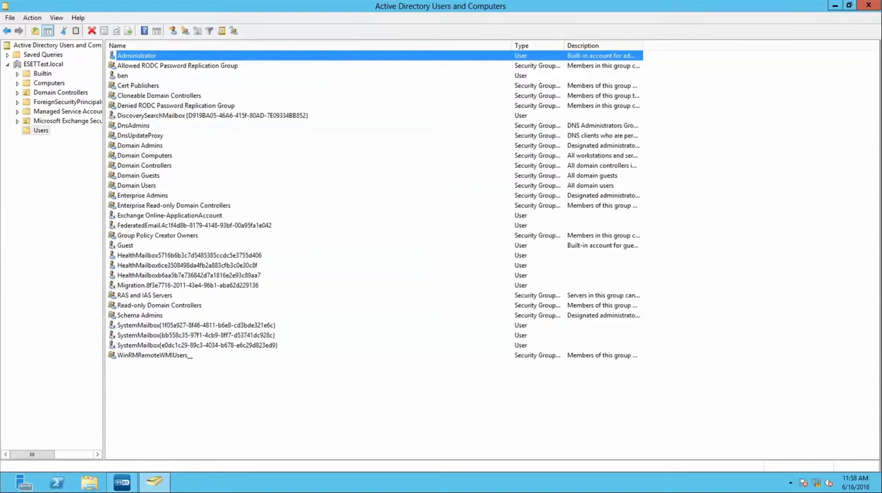
Open the Administrator account's properties from the Users container.
right_click(135, 56)
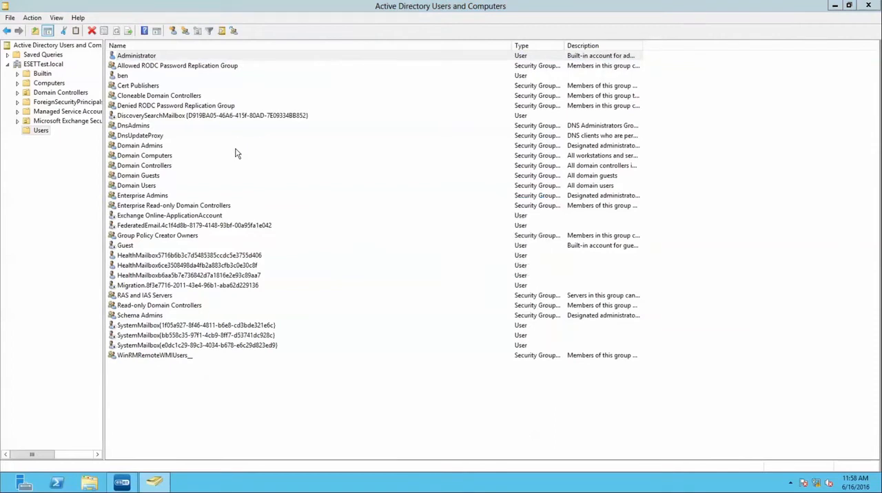
double_click(136, 55)
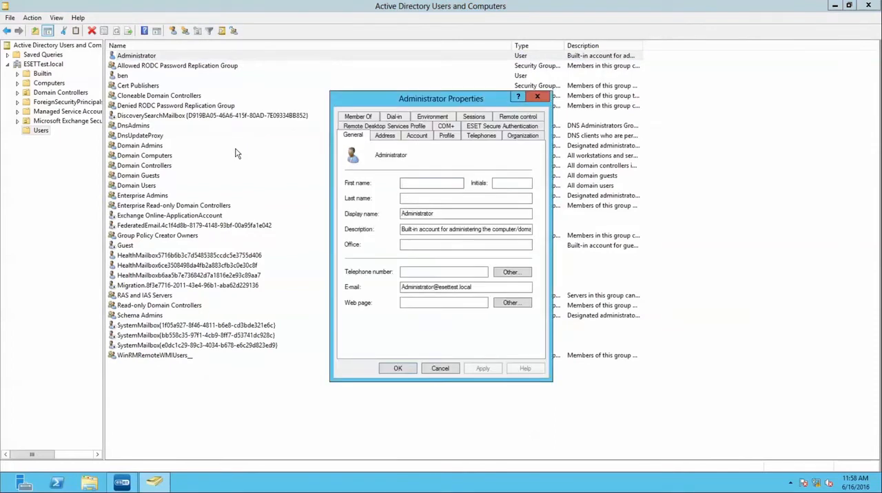
Try SMS, Mobile Application and Hard Token types, leaving Mobile Application enabled for Administrator.
left_click(501, 126)
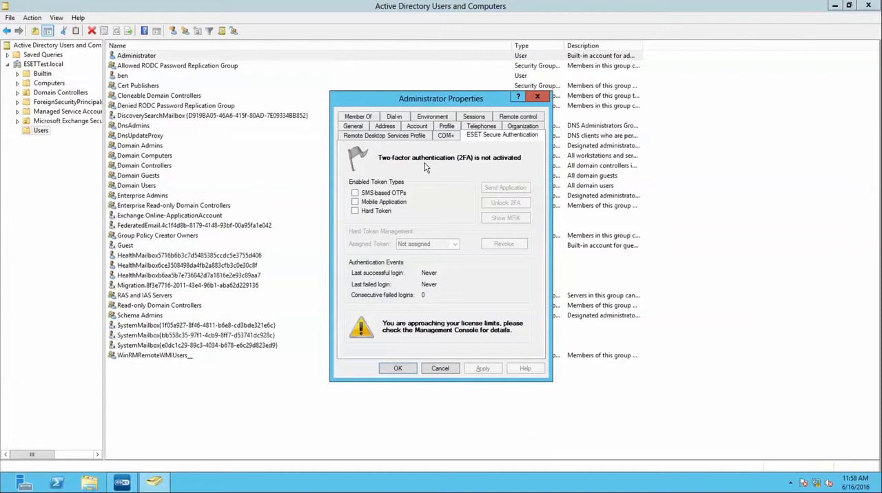
left_click(355, 193)
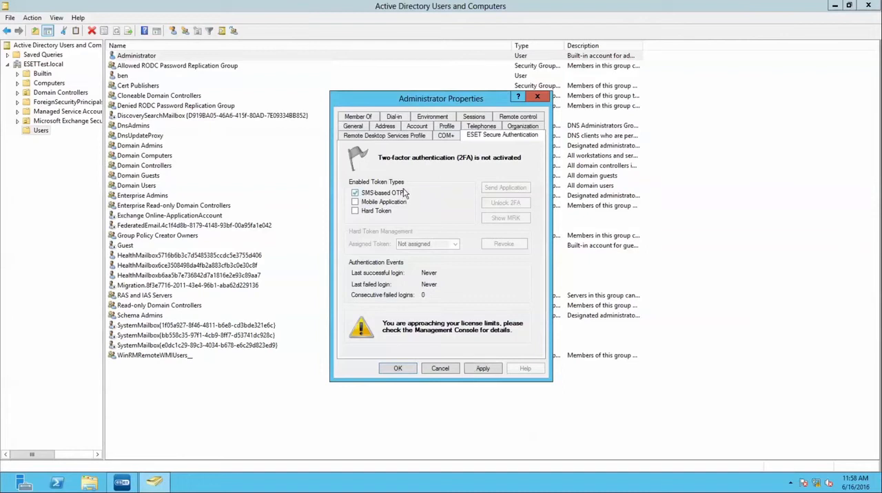
left_click(355, 201)
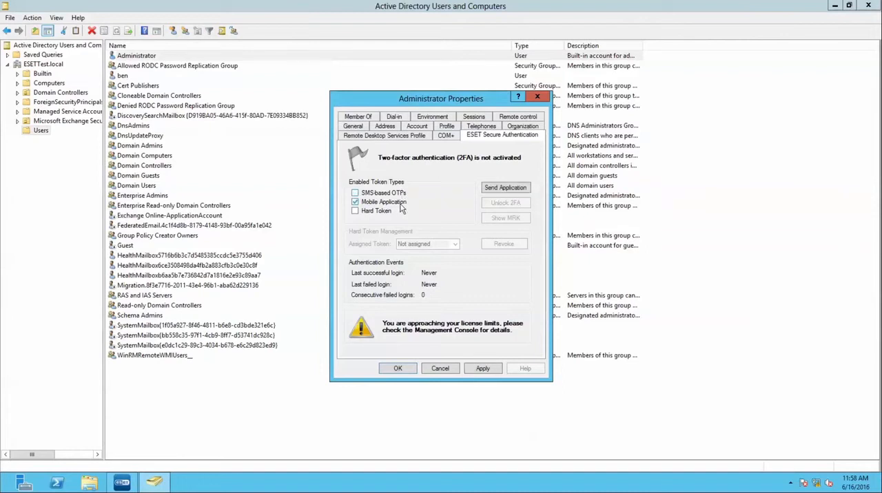
left_click(356, 209)
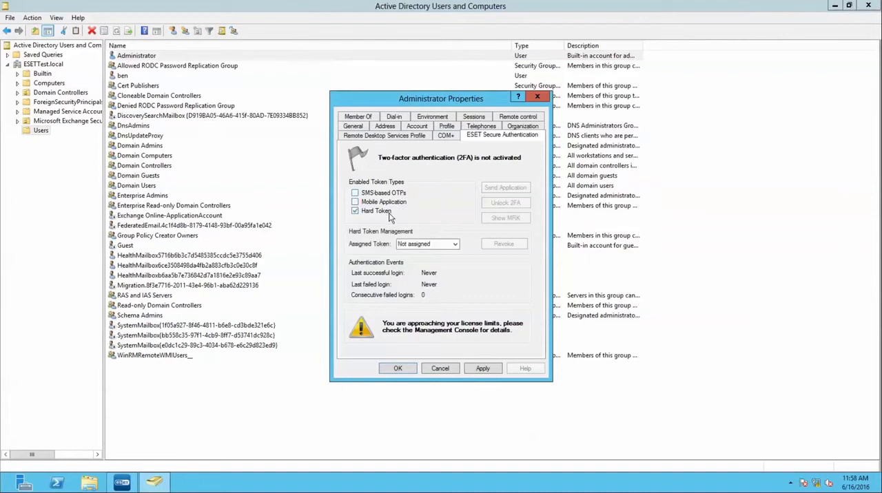
left_click(356, 211)
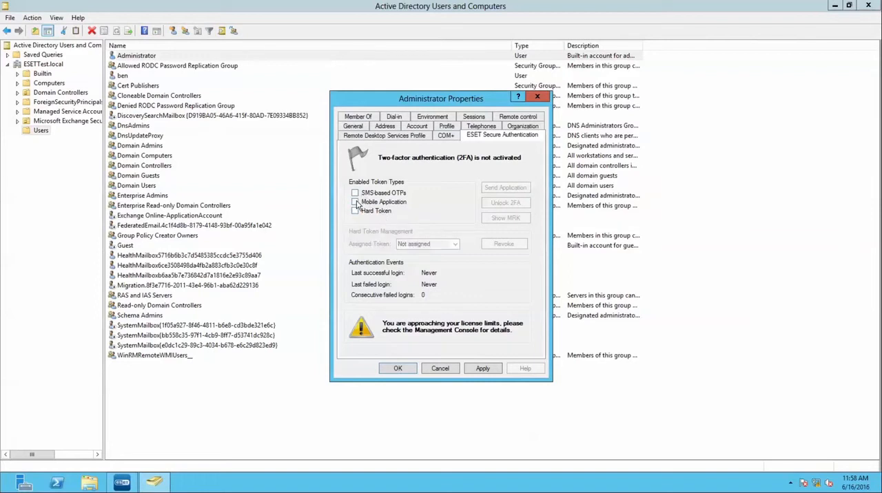
left_click(356, 201)
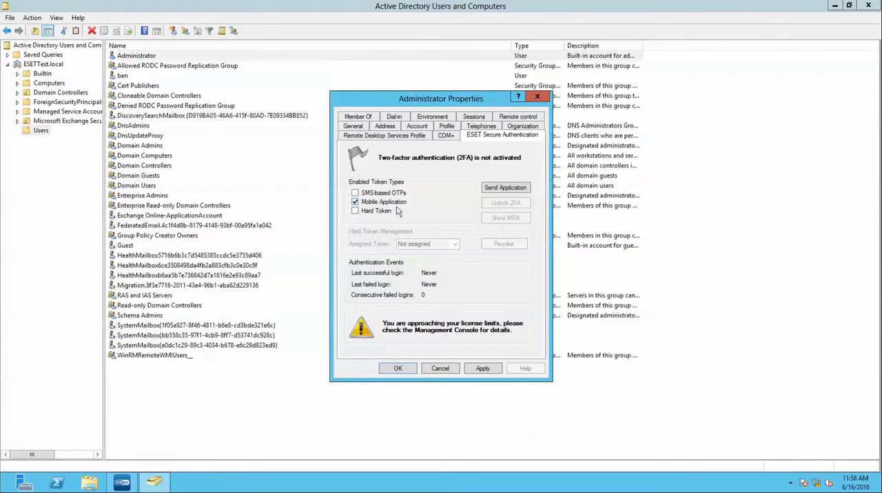
mouse_move(506, 187)
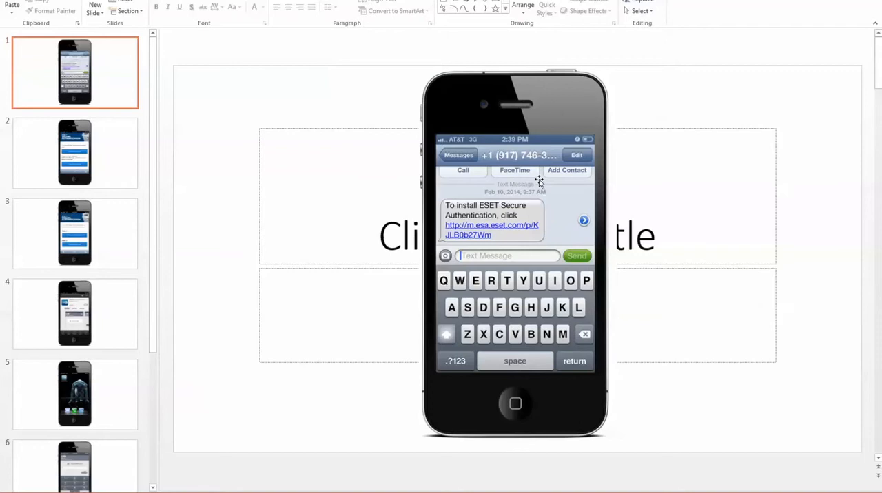
mouse_move(364, 226)
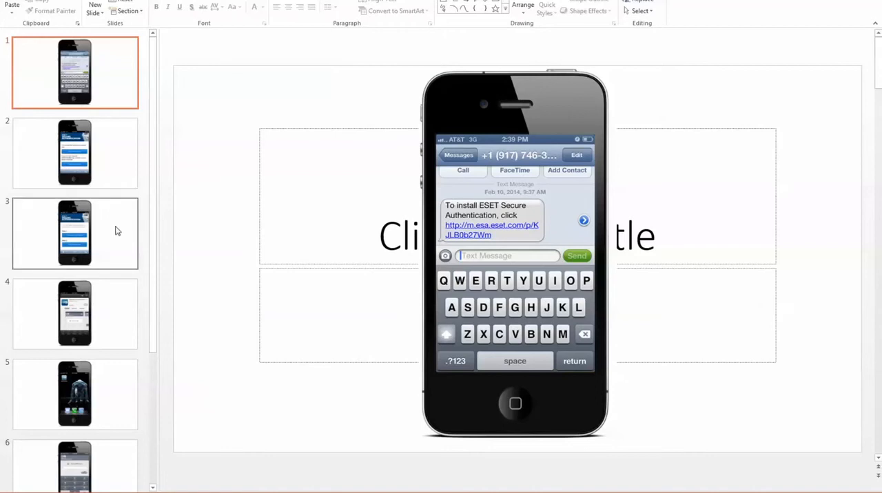
Show the ESET install page slide, then the App Store download slide.
left_click(74, 233)
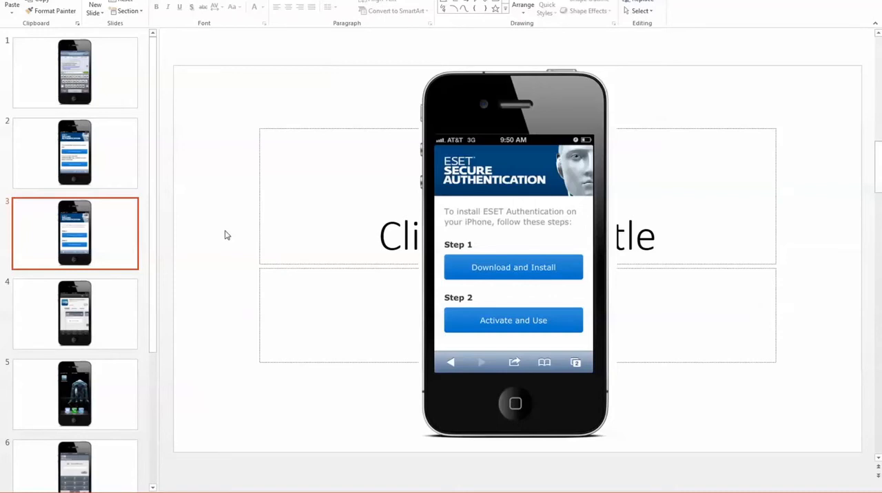
left_click(75, 314)
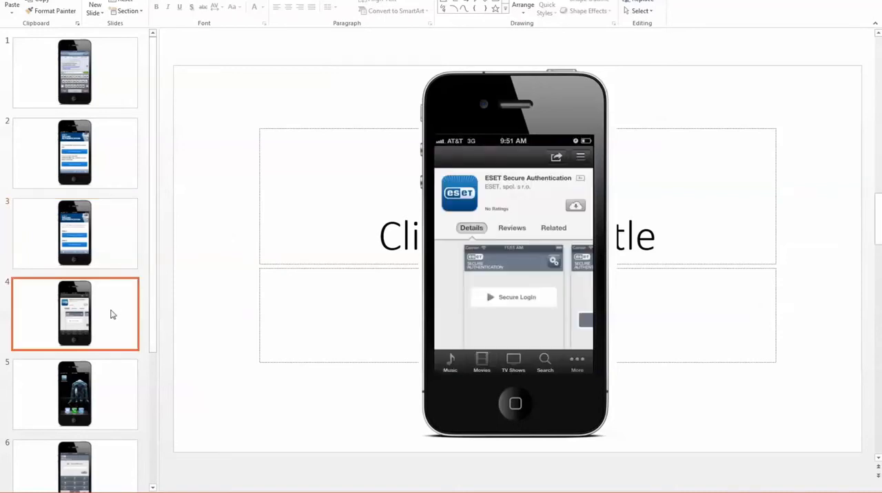
mouse_move(84, 375)
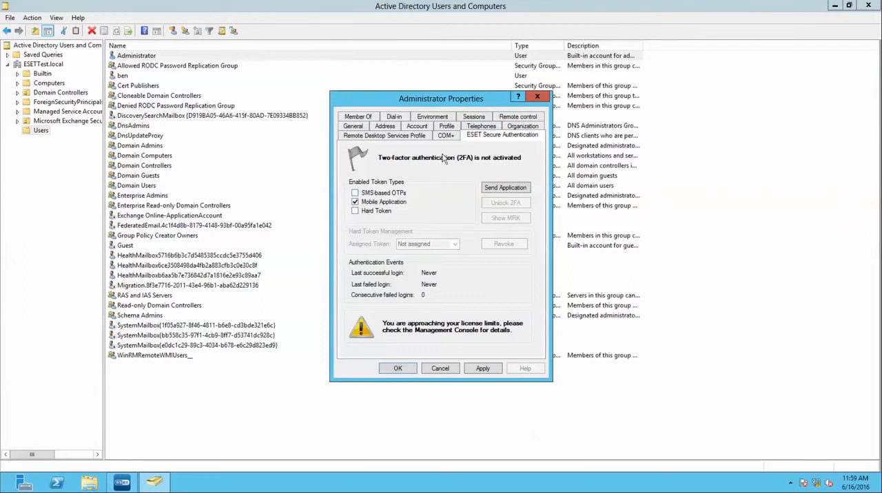
Check the Administrator's mobile number under Telephones and cancel without saving.
left_click(481, 135)
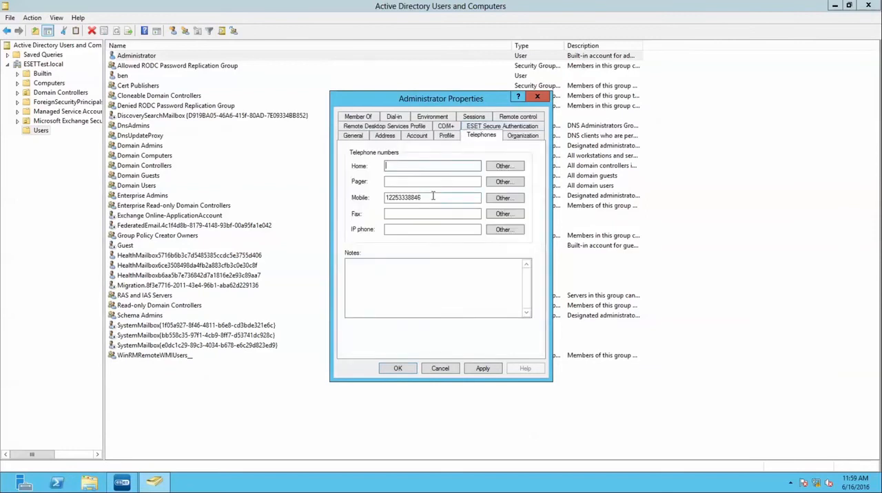
triple_click(433, 199)
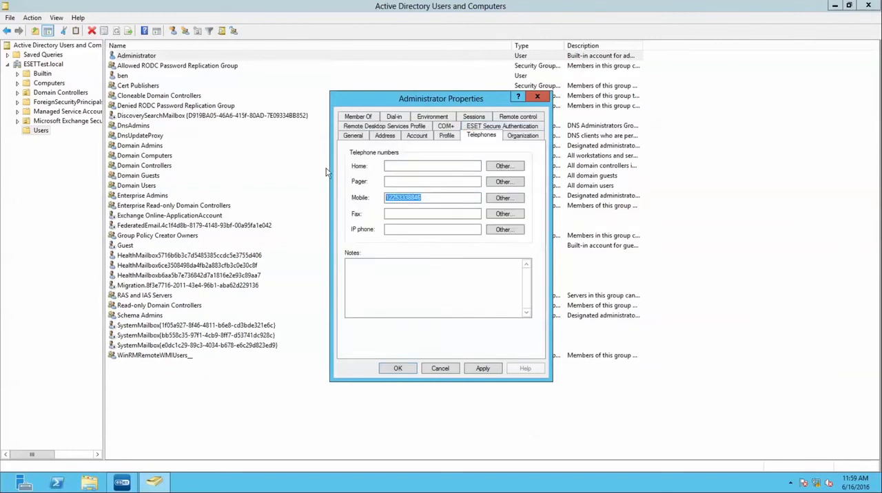
mouse_move(353, 181)
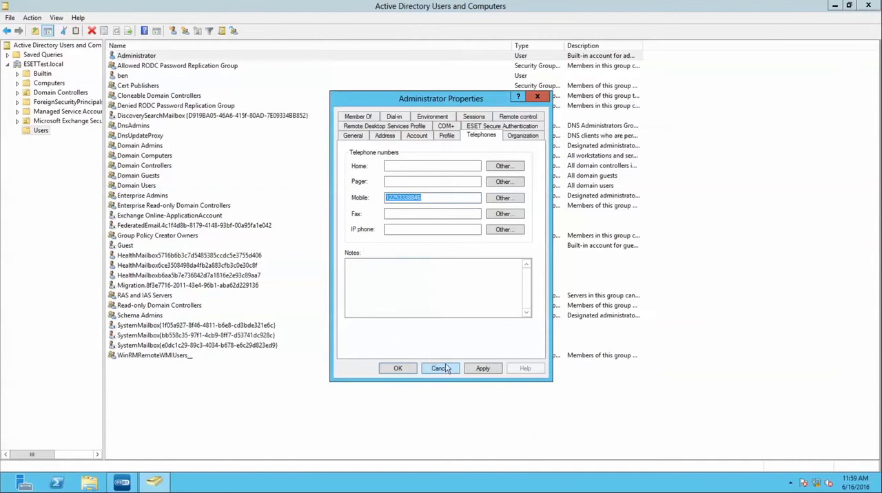
left_click(438, 368)
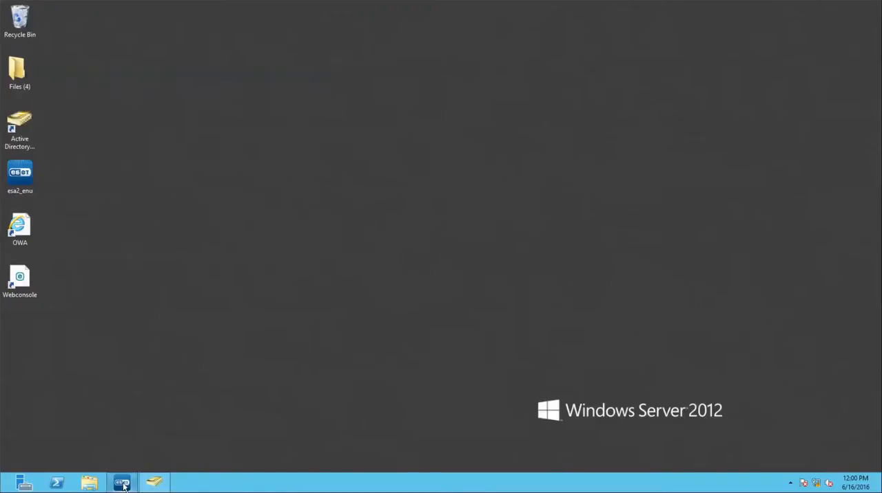
Review the mobile attribute with recommended-attributes toggled, then return to ADUC.
left_click(122, 482)
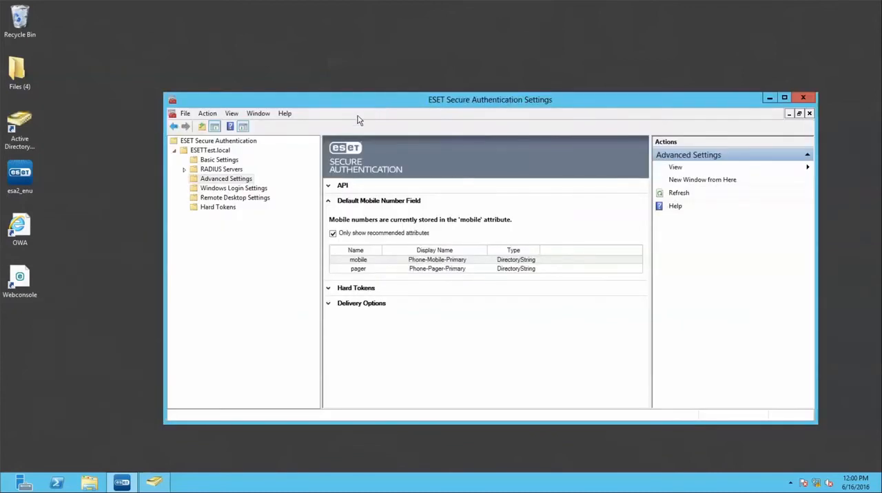
mouse_move(344, 146)
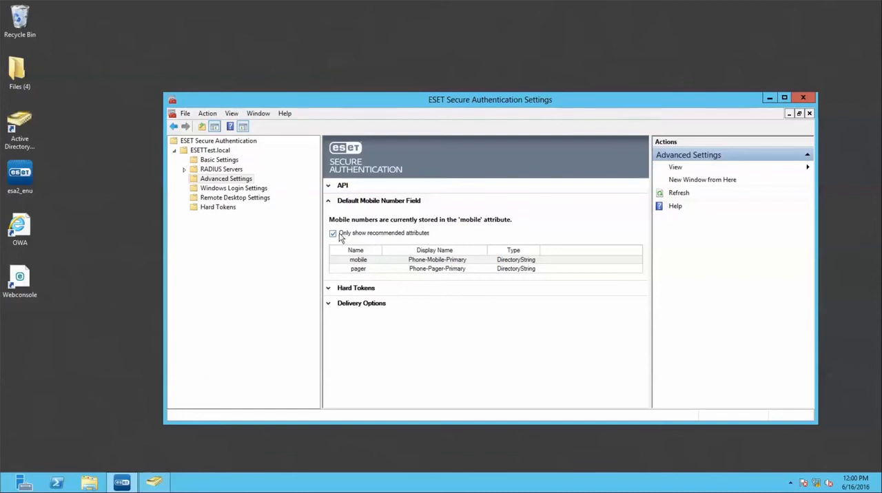
left_click(217, 206)
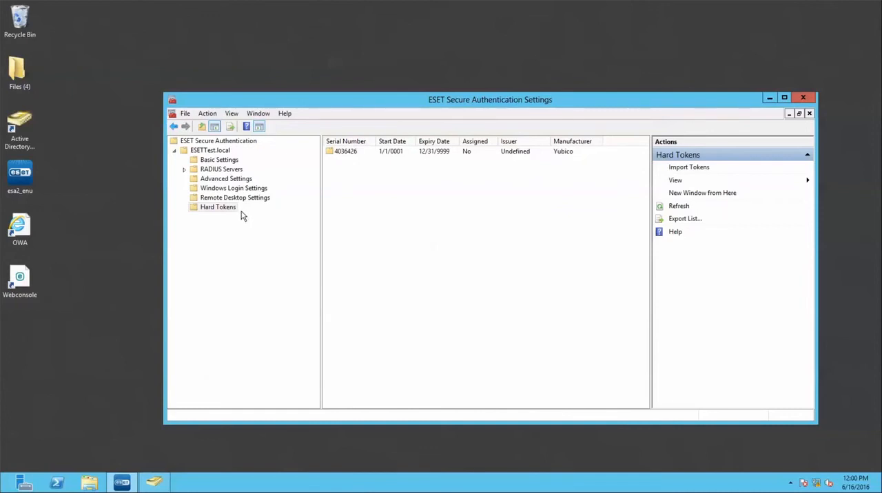
mouse_move(261, 211)
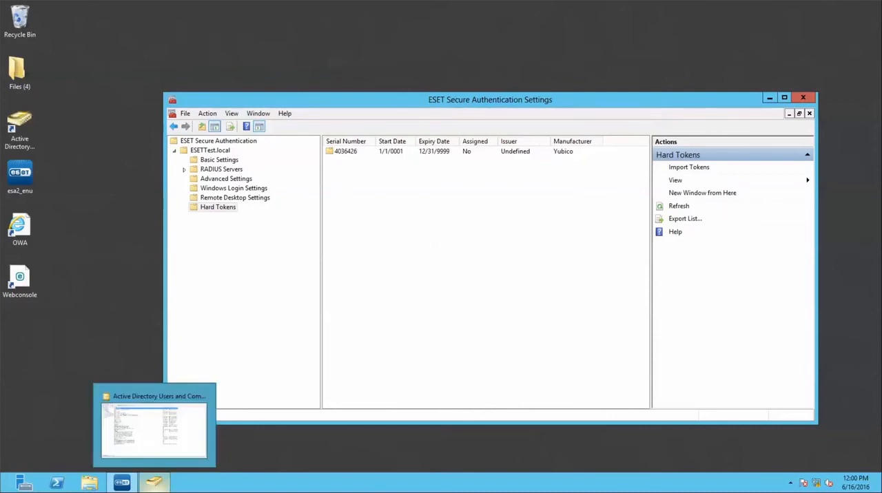
left_click(154, 424)
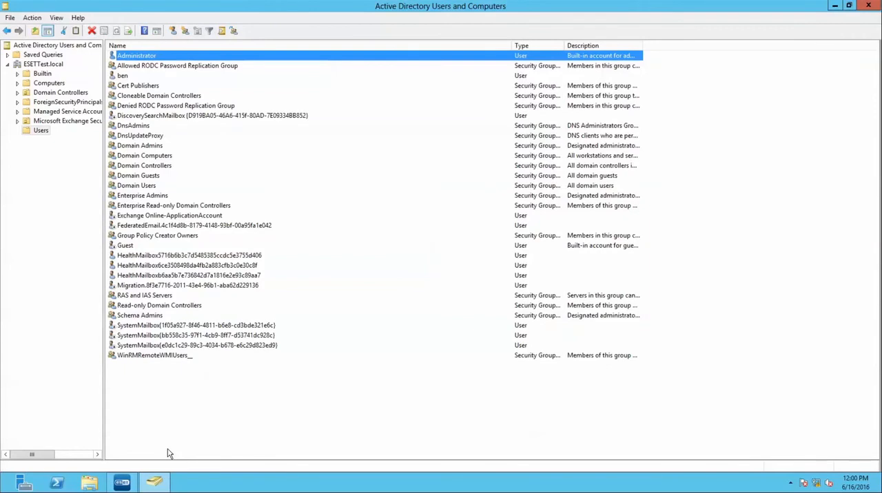
mouse_move(143, 103)
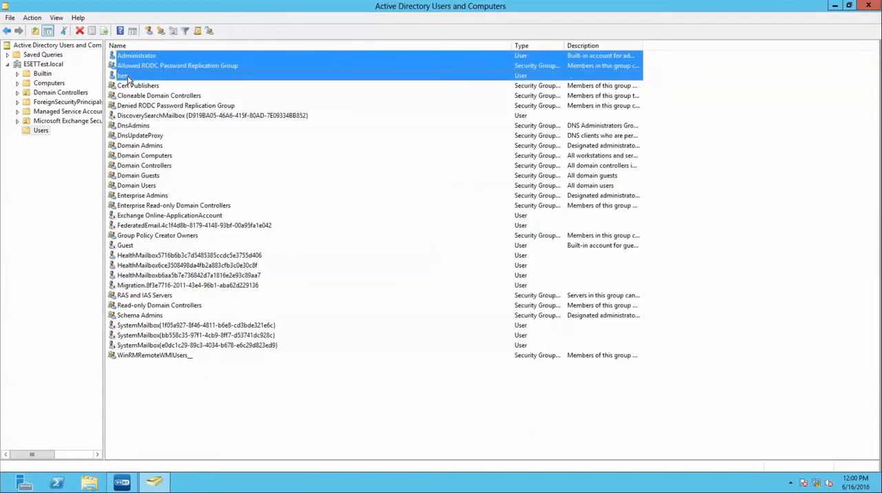
right_click(124, 74)
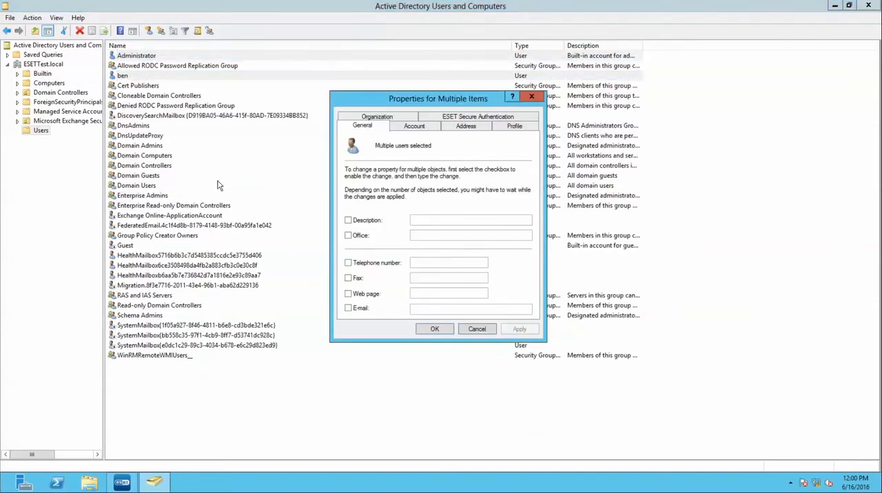
left_click(477, 116)
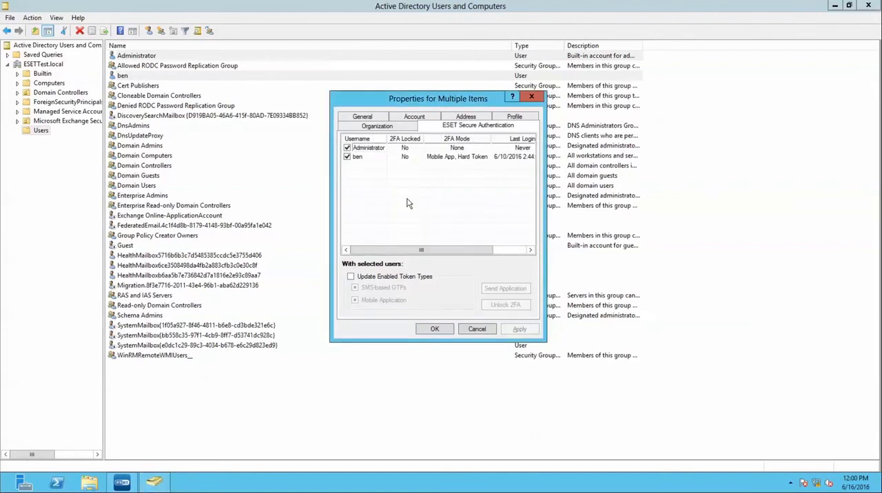
left_click(350, 275)
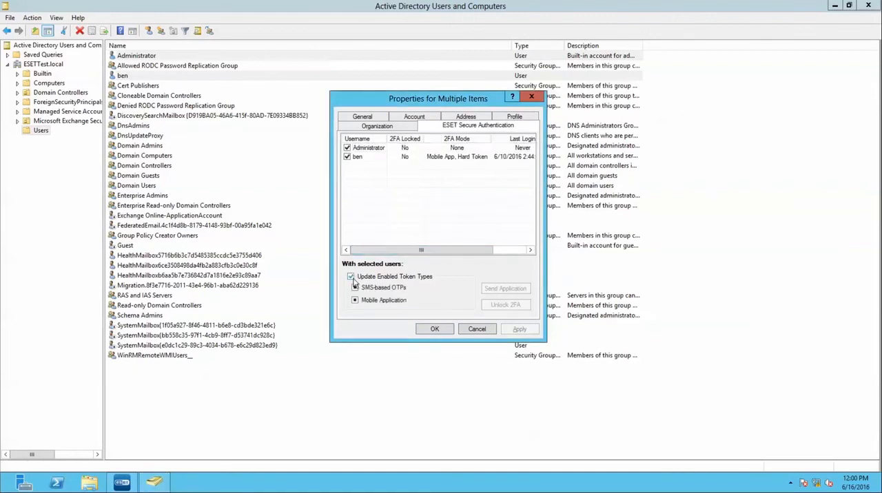
left_click(356, 287)
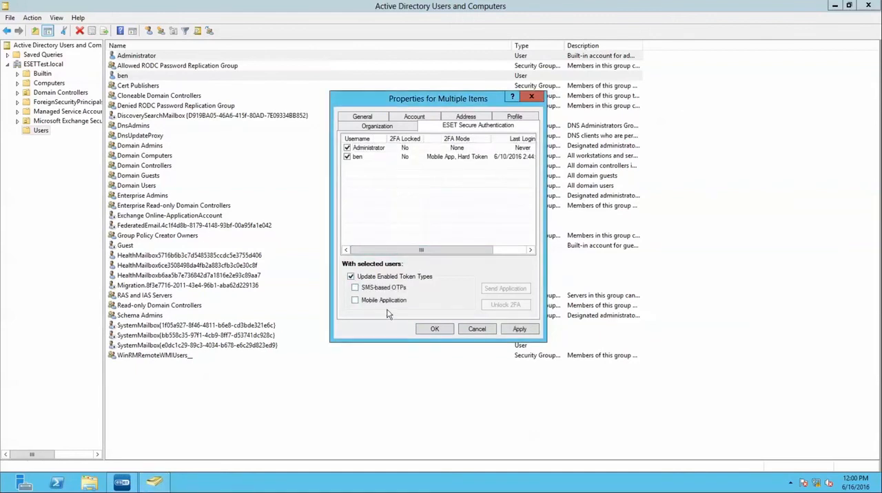
left_click(356, 299)
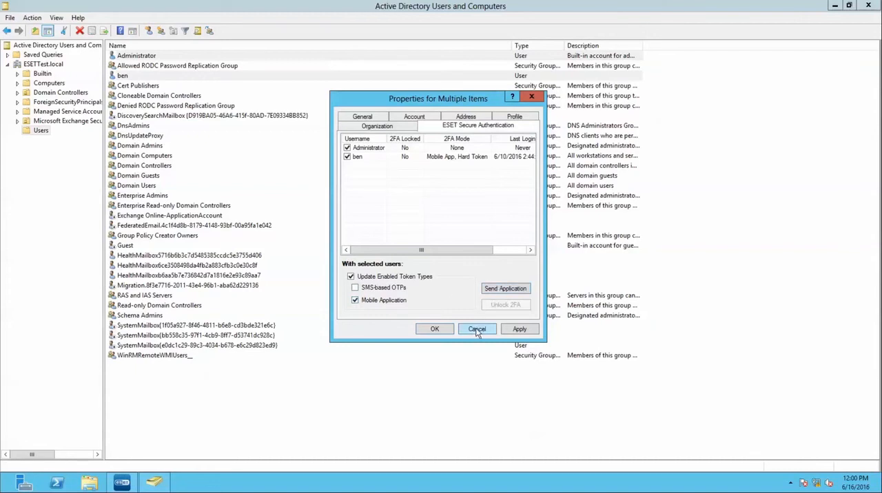
left_click(476, 328)
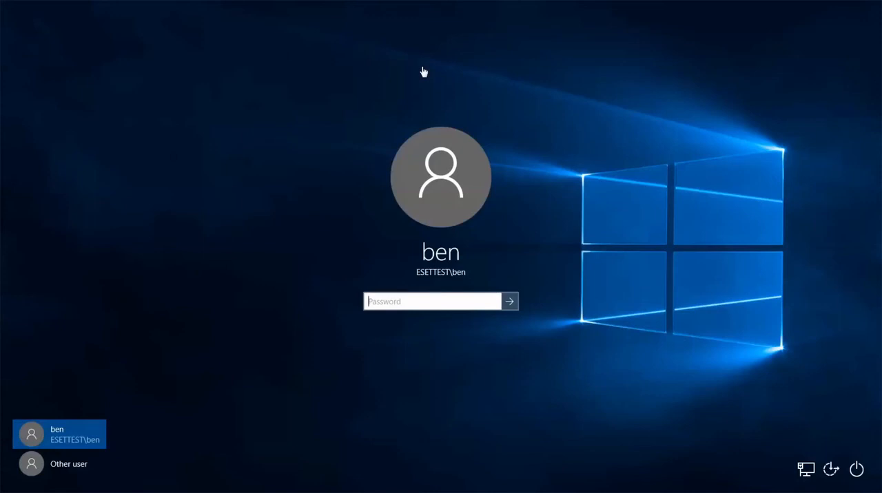
mouse_move(410, 74)
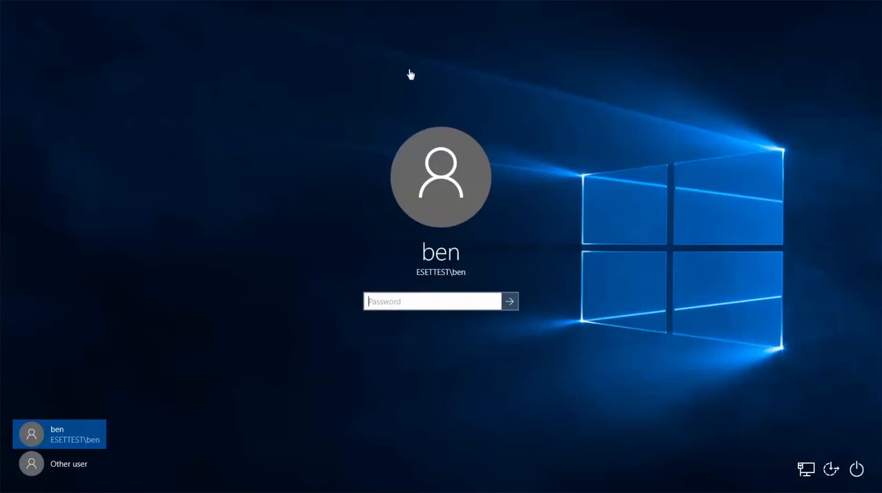
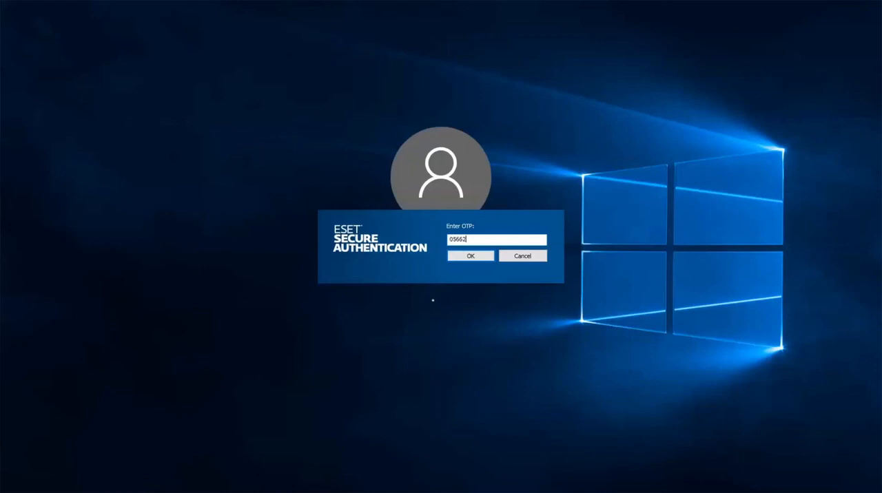
left_click(469, 256)
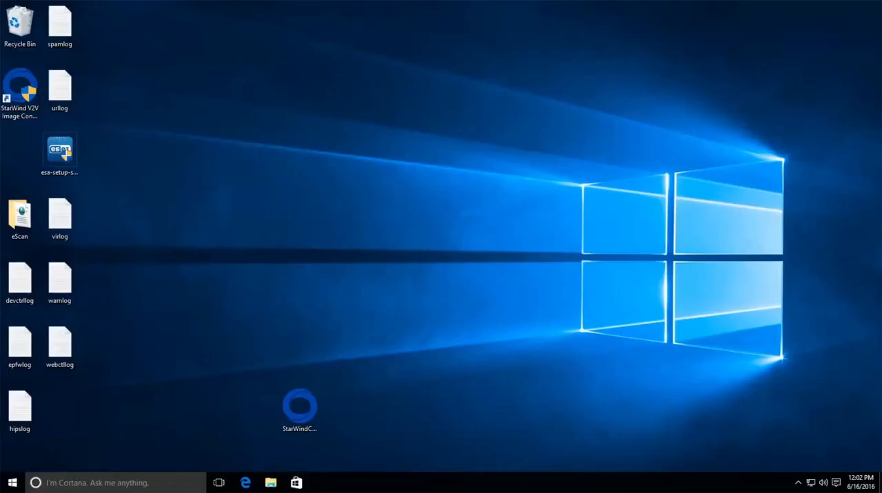
mouse_move(347, 23)
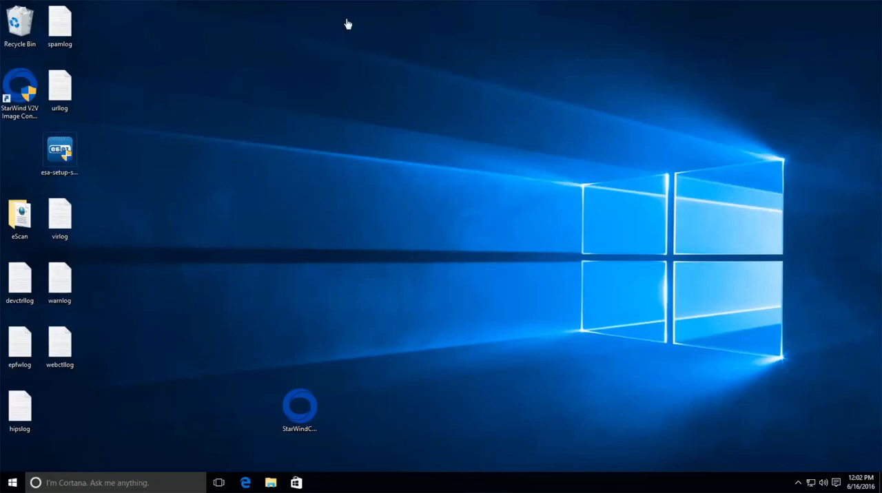
mouse_move(344, 24)
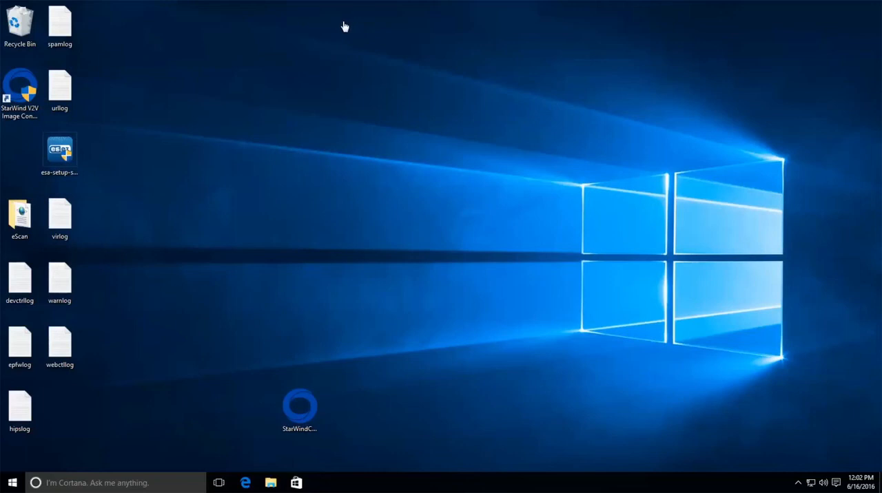
mouse_move(346, 37)
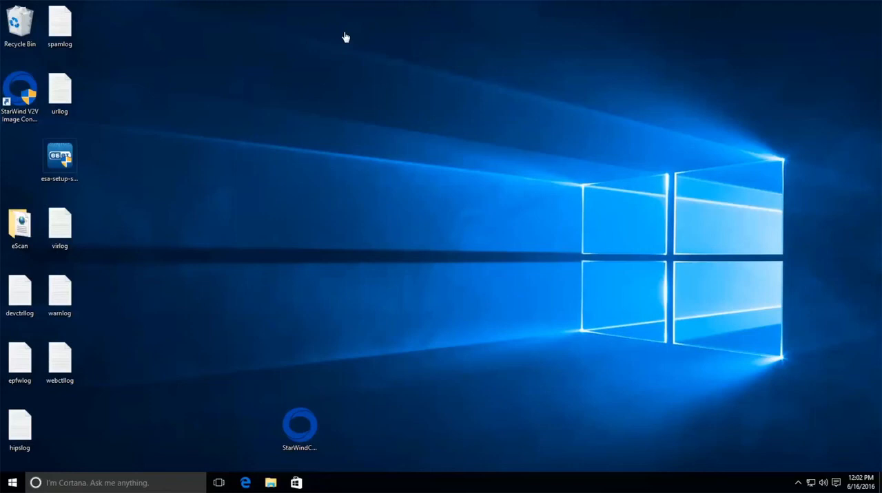
mouse_move(353, 38)
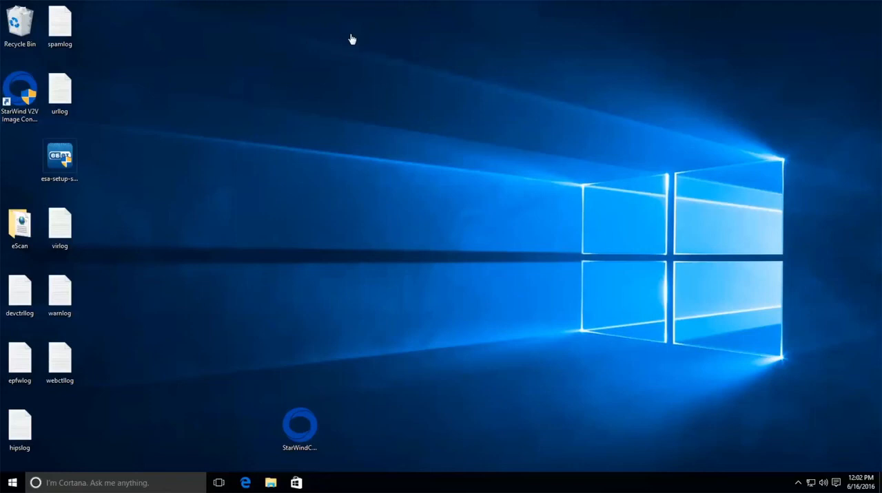